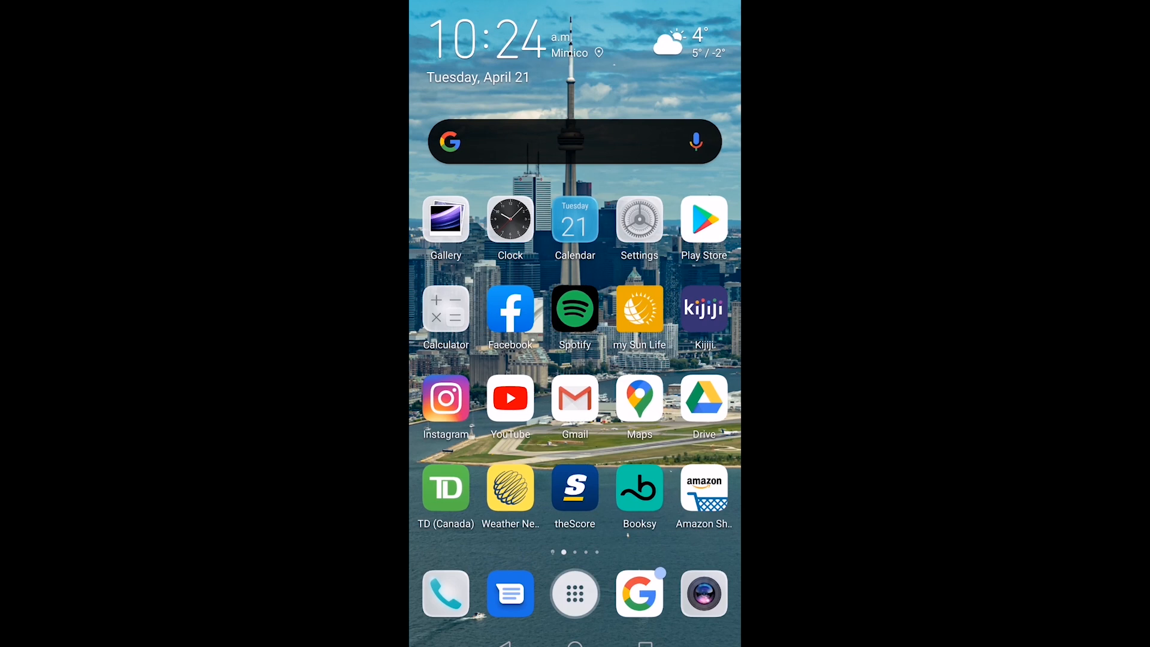
- Search Google Play for 'fitpro' and launch the installed Smart Bracelet Fitpro app
{"action": "left_click", "coordinate": [702, 218]}
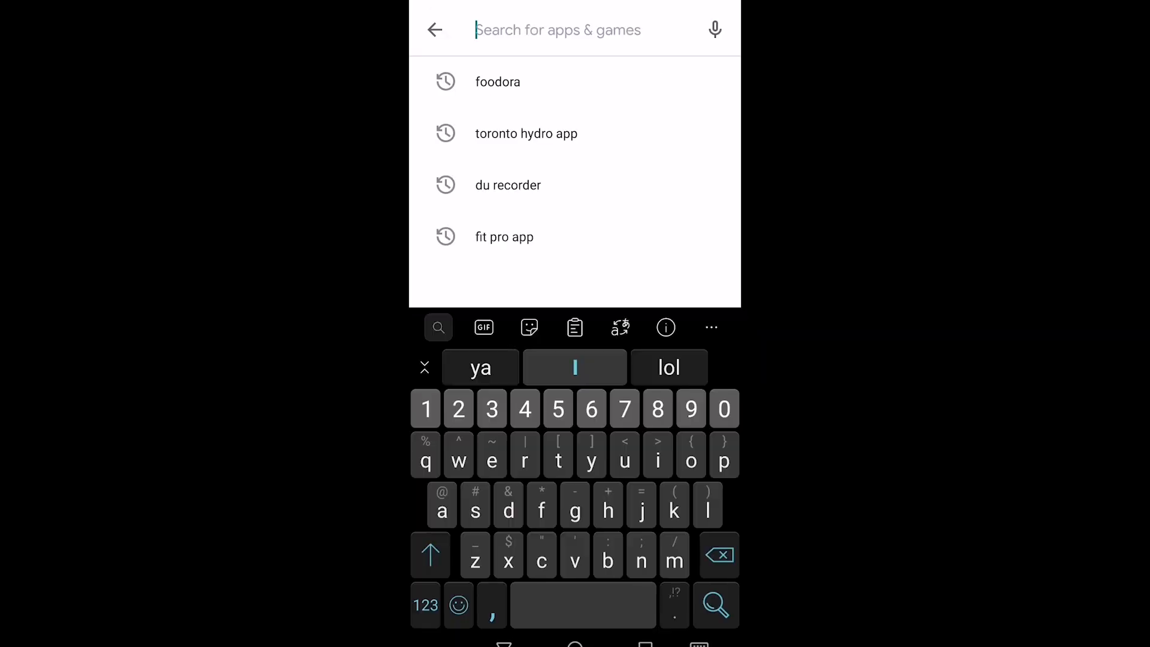
{"action": "type", "text": "f"}
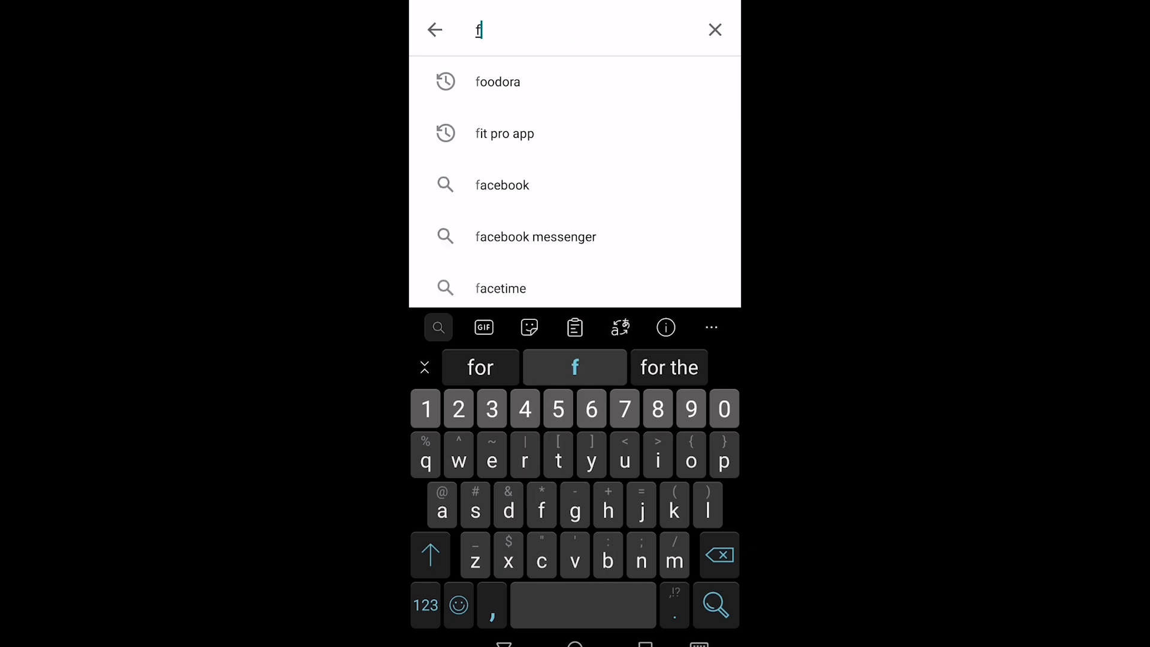
{"action": "type", "text": "itpr"}
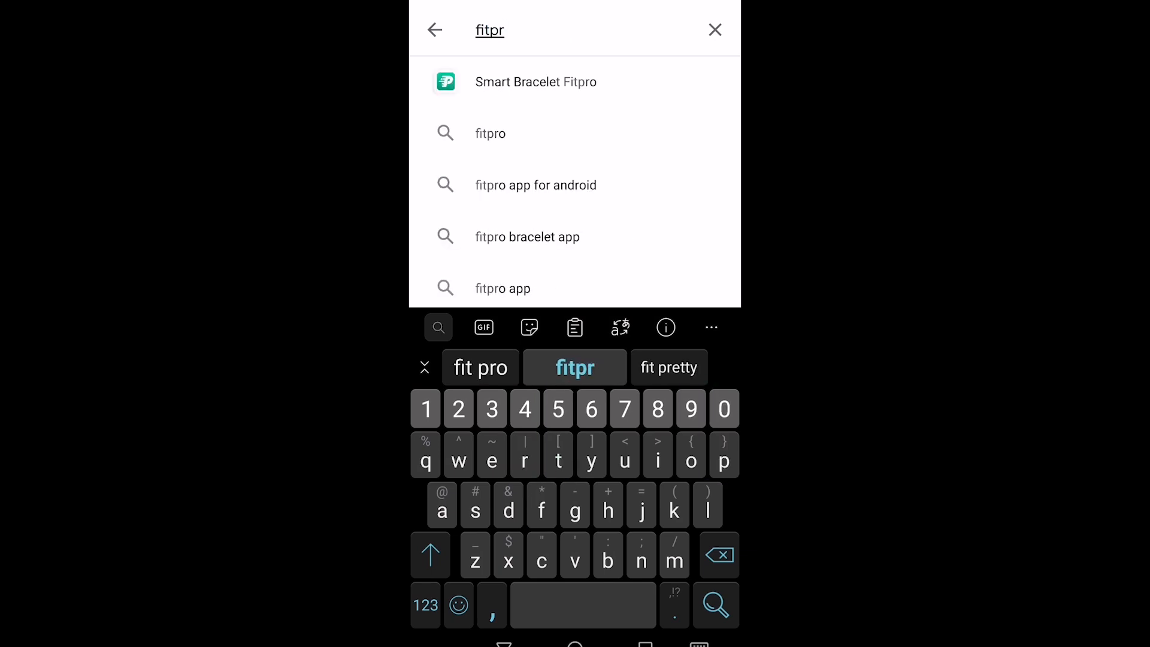
{"action": "type", "text": "o"}
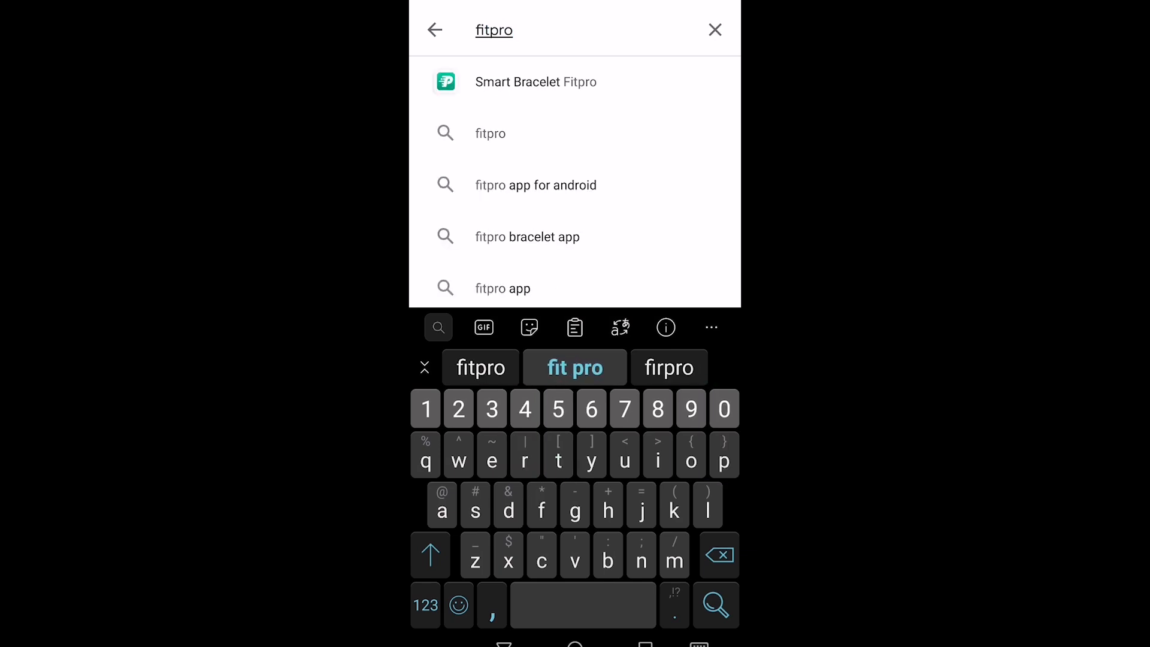
{"action": "left_click", "coordinate": [535, 82]}
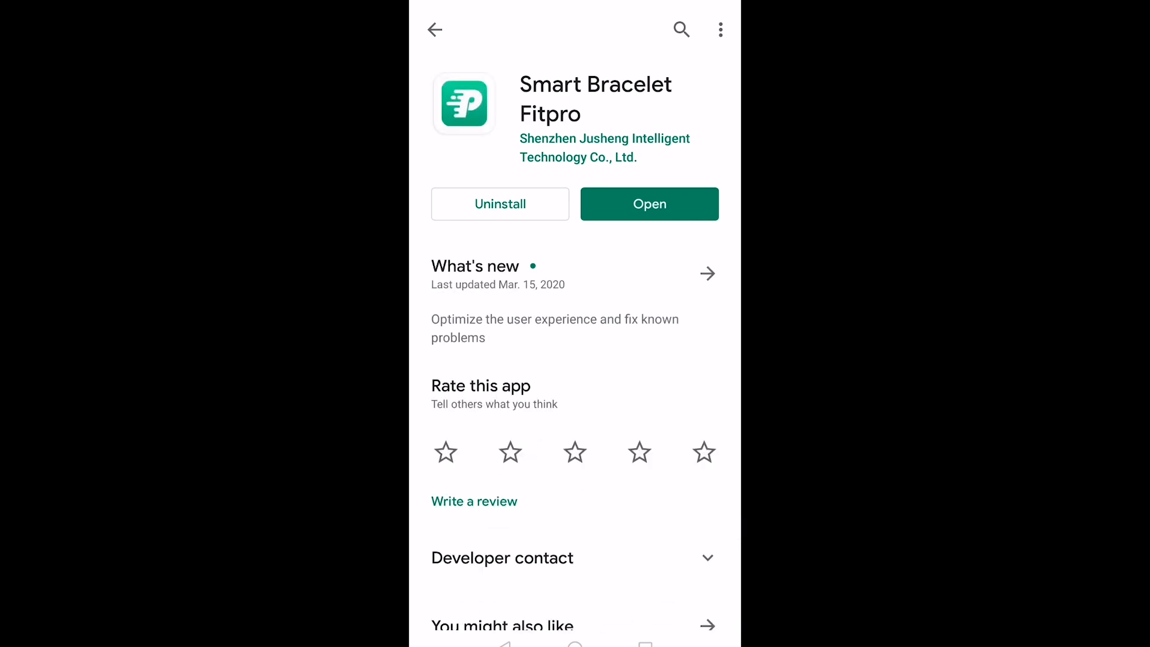
{"action": "left_click", "coordinate": [648, 204]}
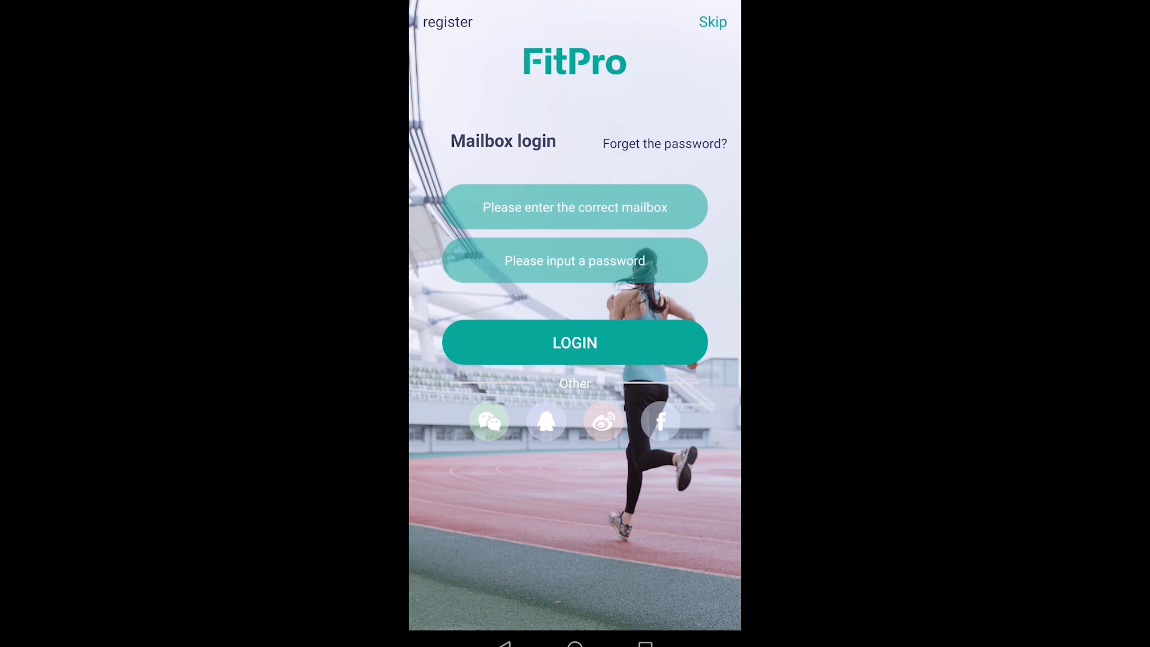
{"action": "left_click", "coordinate": [447, 22]}
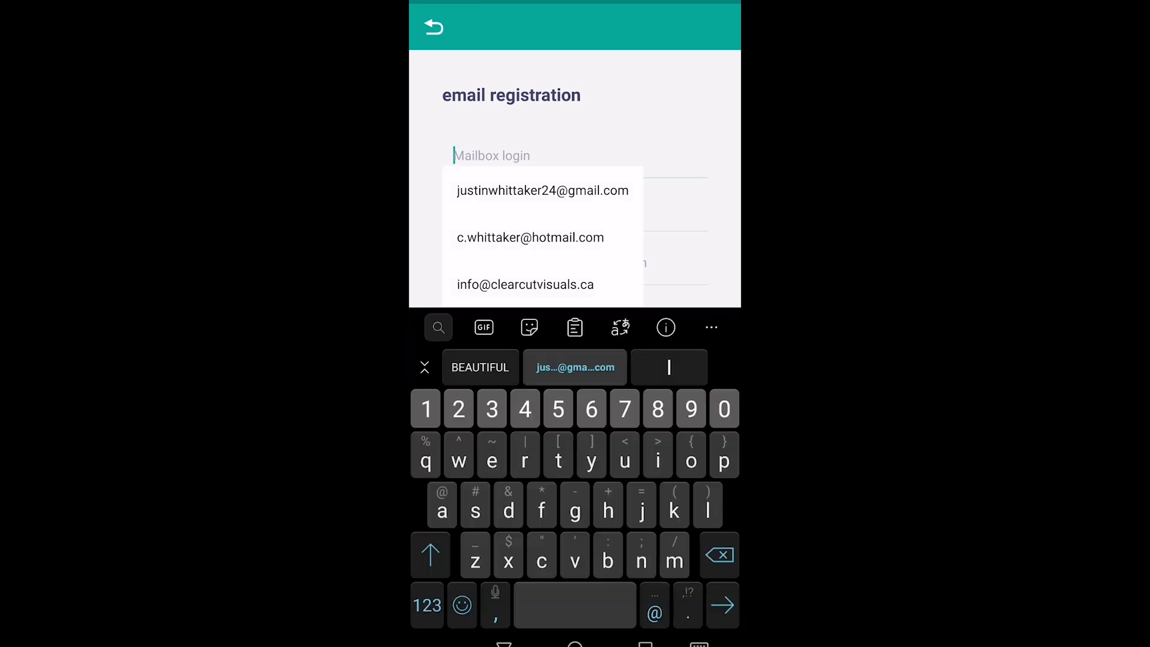
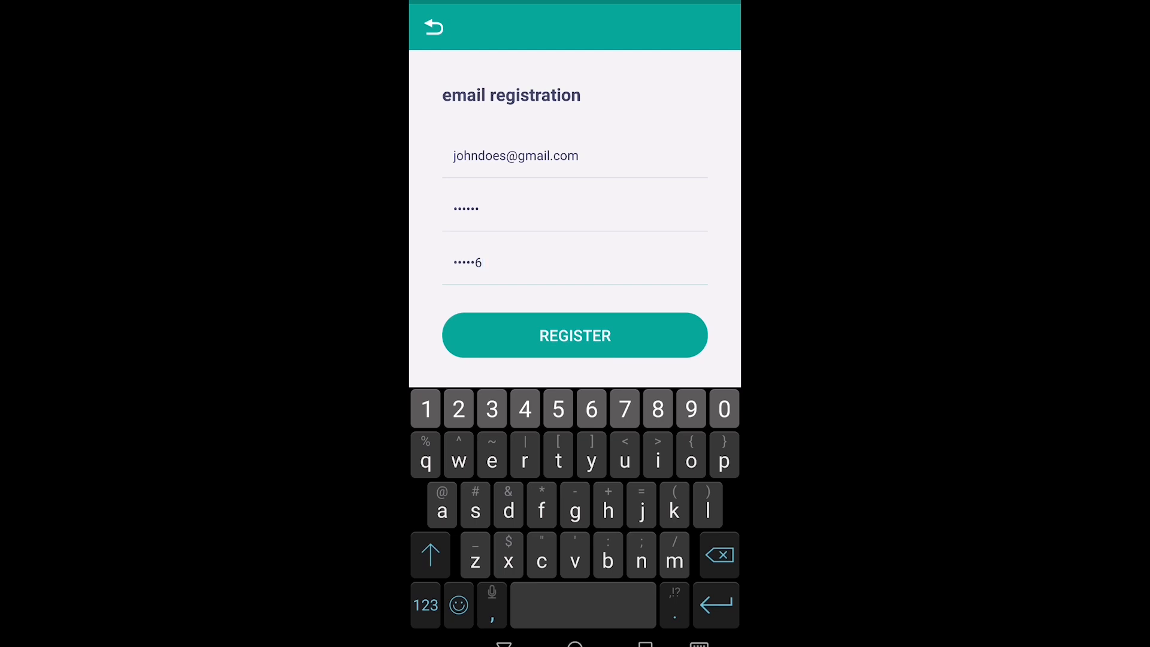
{"action": "left_click", "coordinate": [575, 335]}
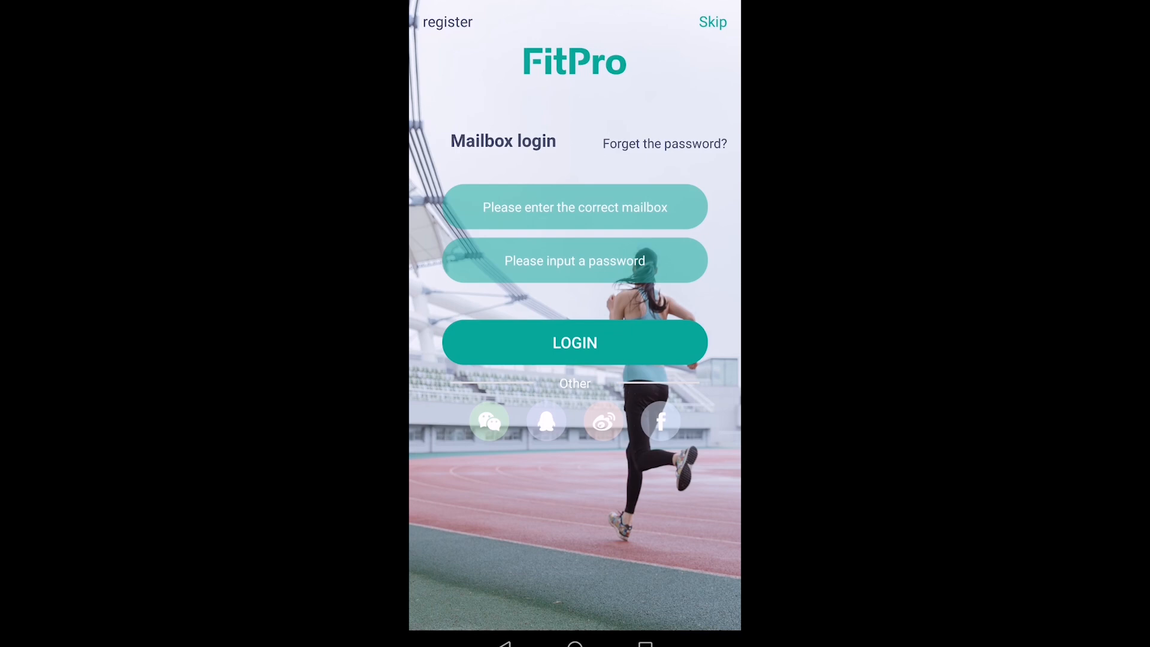
- Log in with the john… email and its password to reach the step dashboard
{"action": "left_click", "coordinate": [574, 207]}
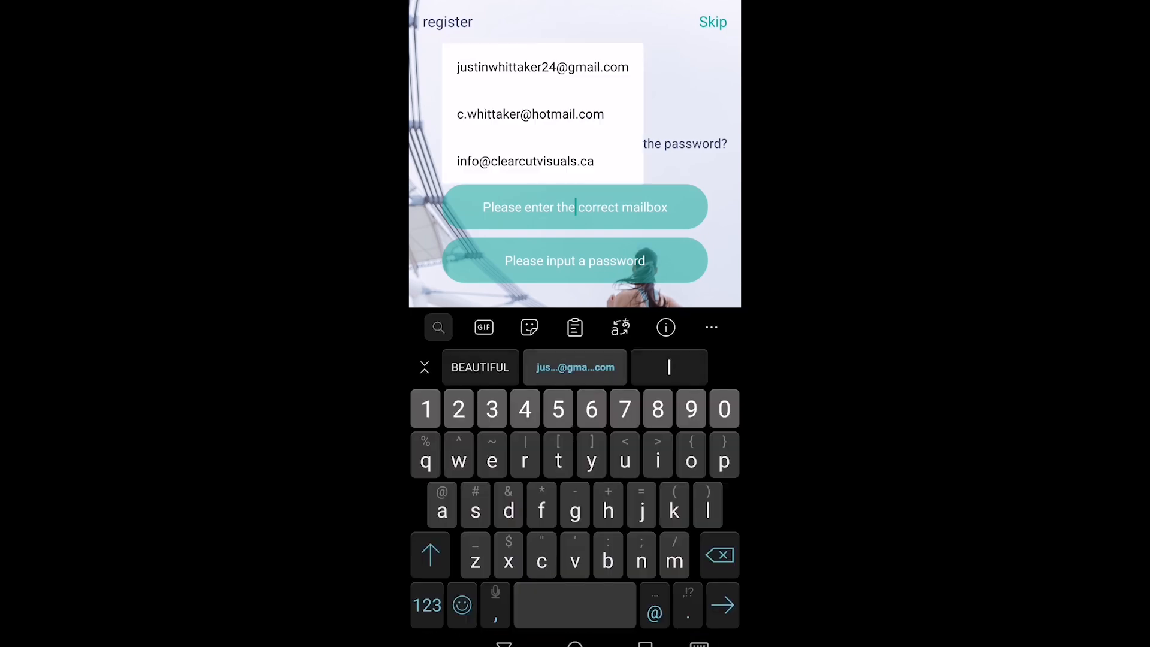
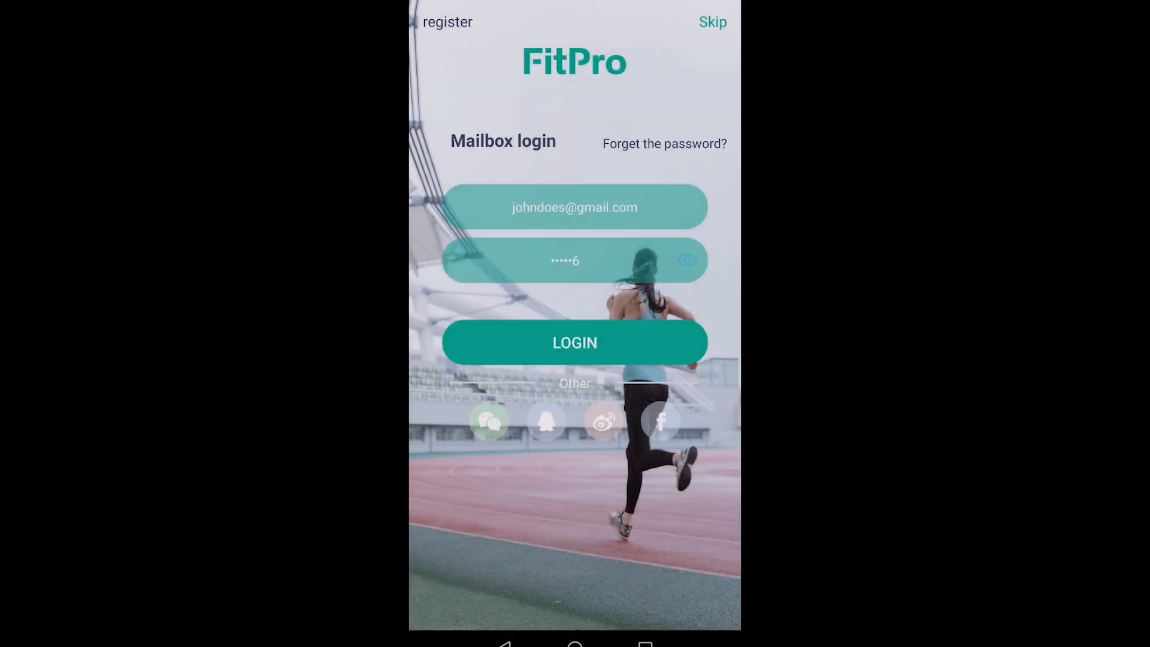
{"action": "left_click", "coordinate": [574, 343]}
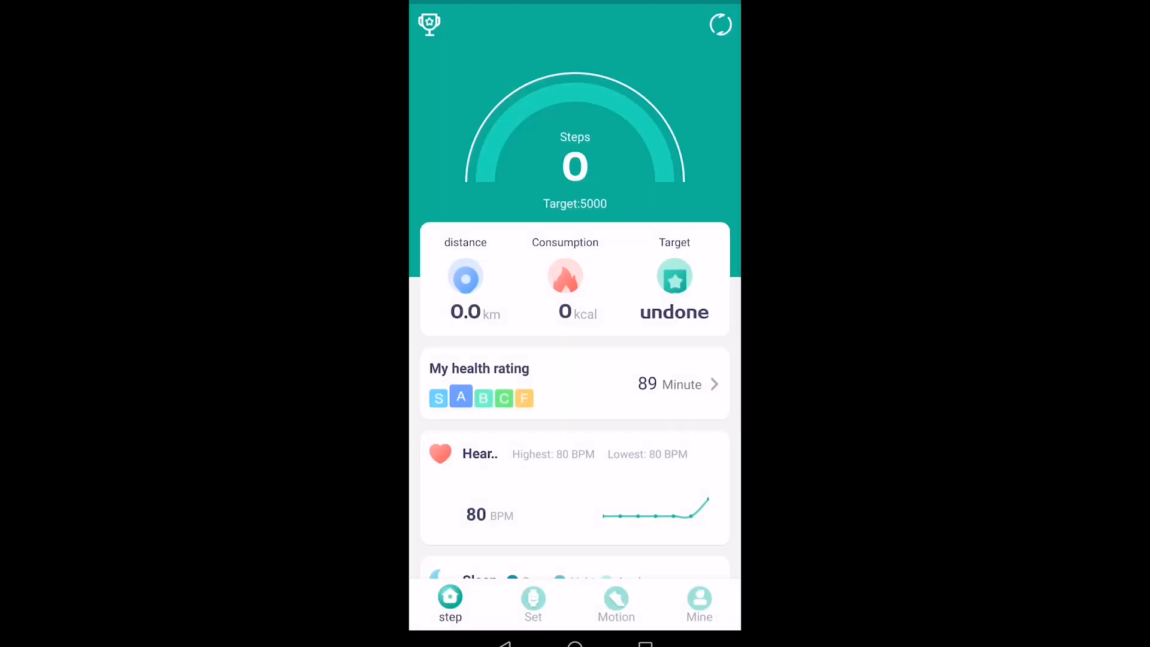
- Scroll the step dashboard, then switch to the Mine tab with weekly steps and distance
{"action": "scroll", "scroll_direction": "down", "scroll_amount": 3}
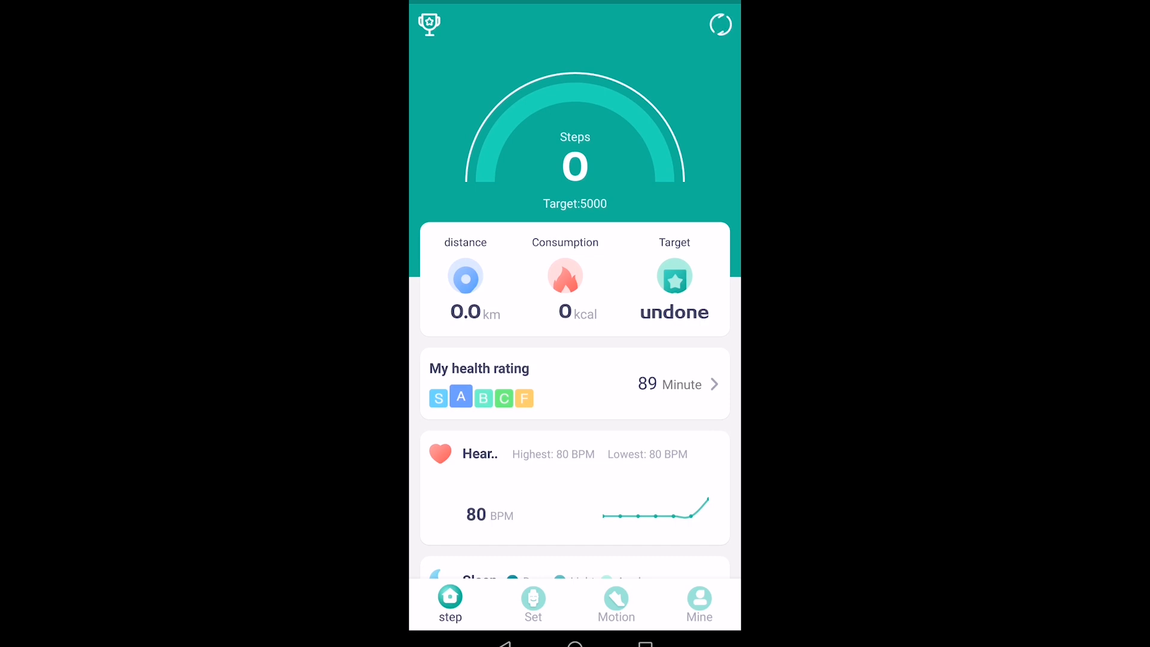
{"action": "left_click", "coordinate": [719, 24]}
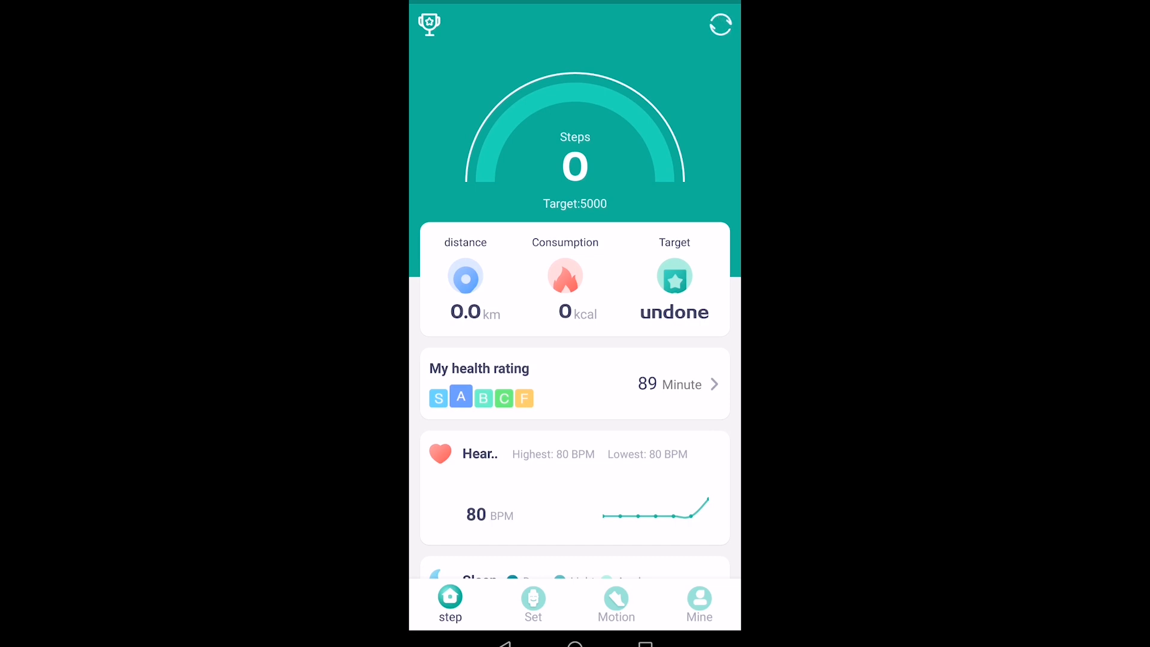
{"action": "left_click", "coordinate": [699, 601]}
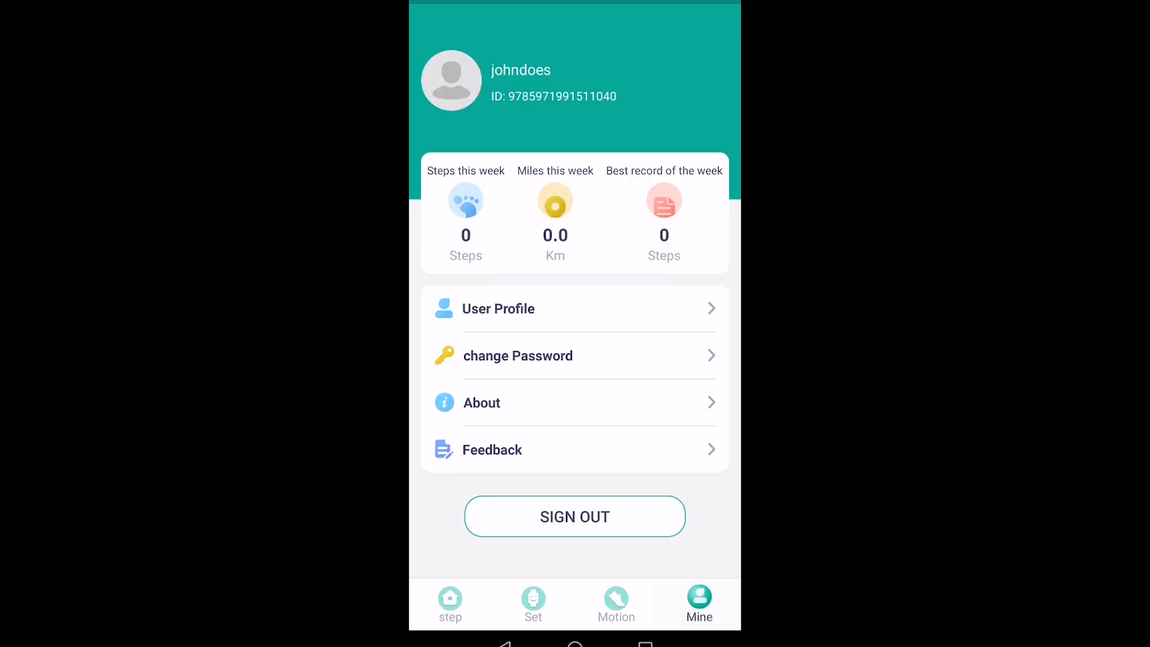
- Sign out and confirm the Kindly Reminder prompt
{"action": "left_click", "coordinate": [574, 516]}
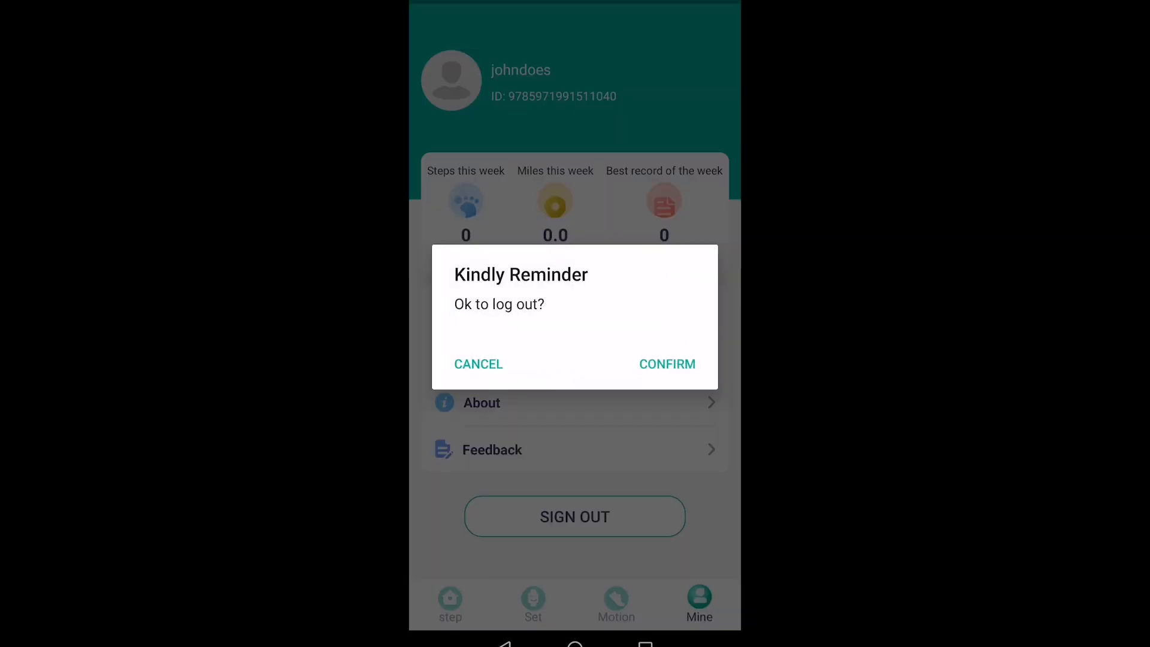
{"action": "left_click", "coordinate": [666, 363]}
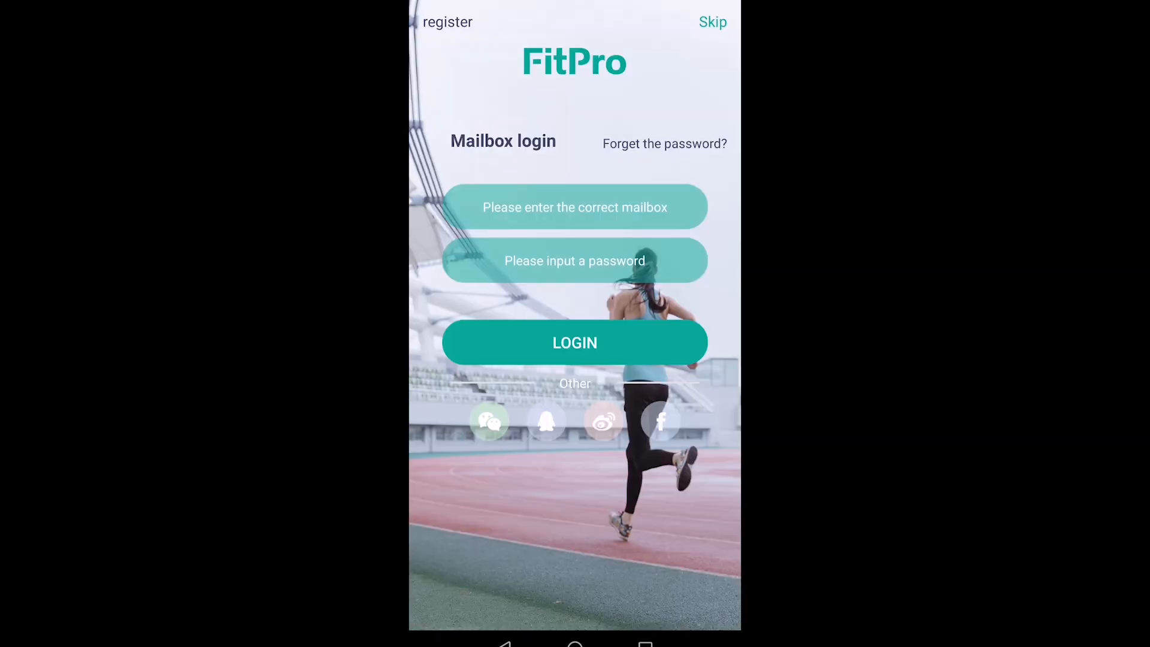